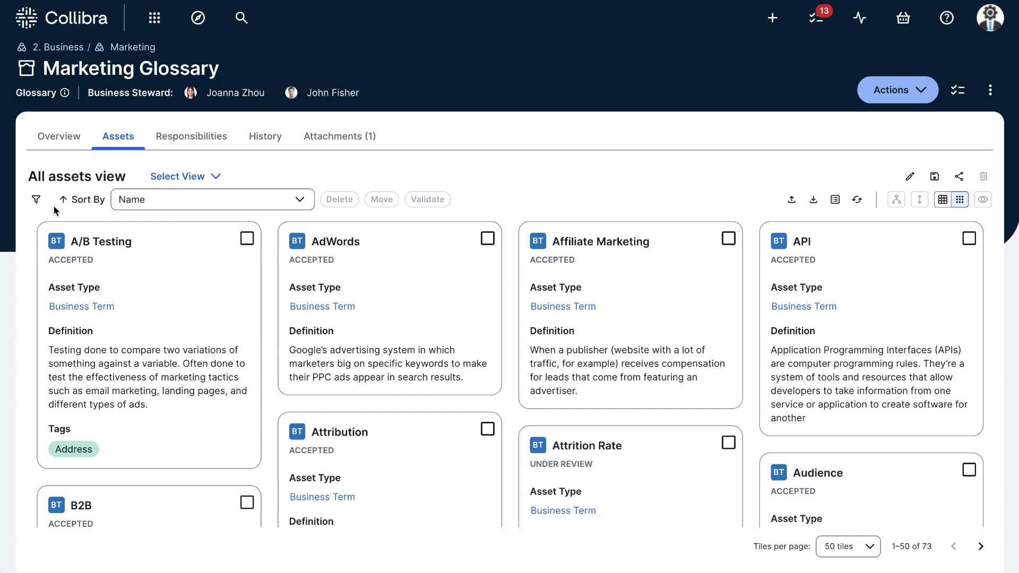
mouse_move(37, 199)
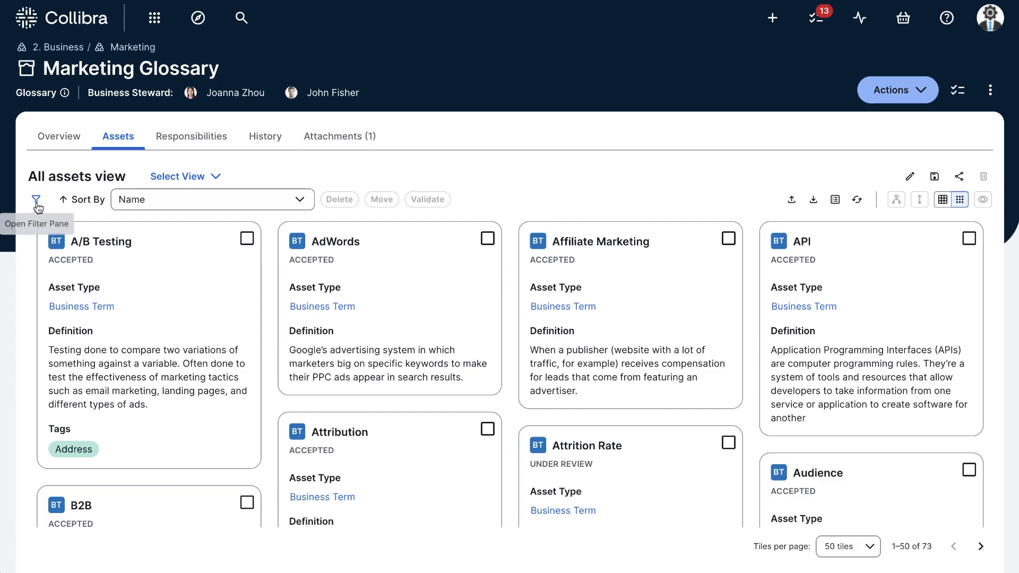
- Add a Status equals Accepted filter, narrowing the assets from 73 to 68 terms
left_click(37, 199)
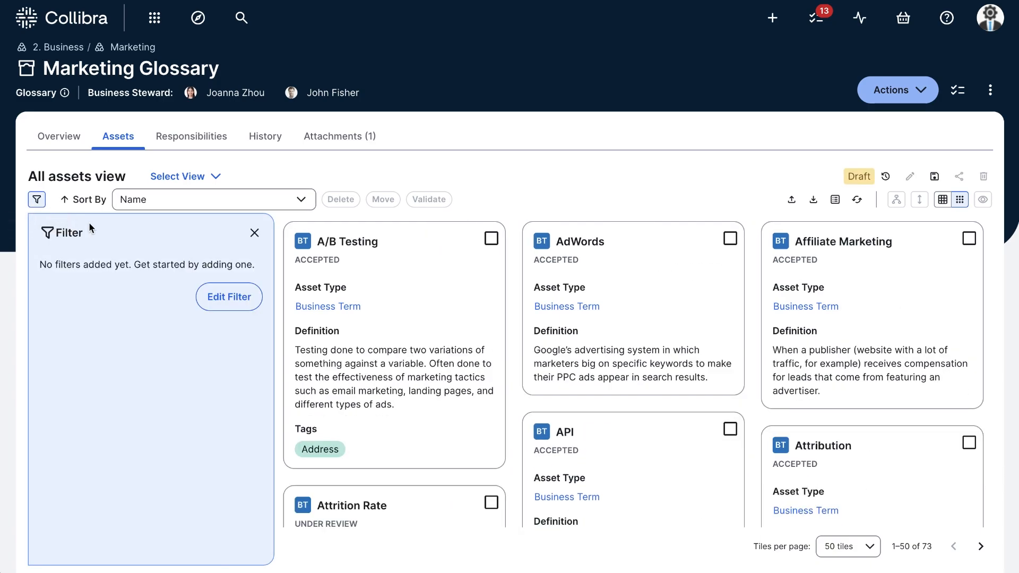
left_click(228, 296)
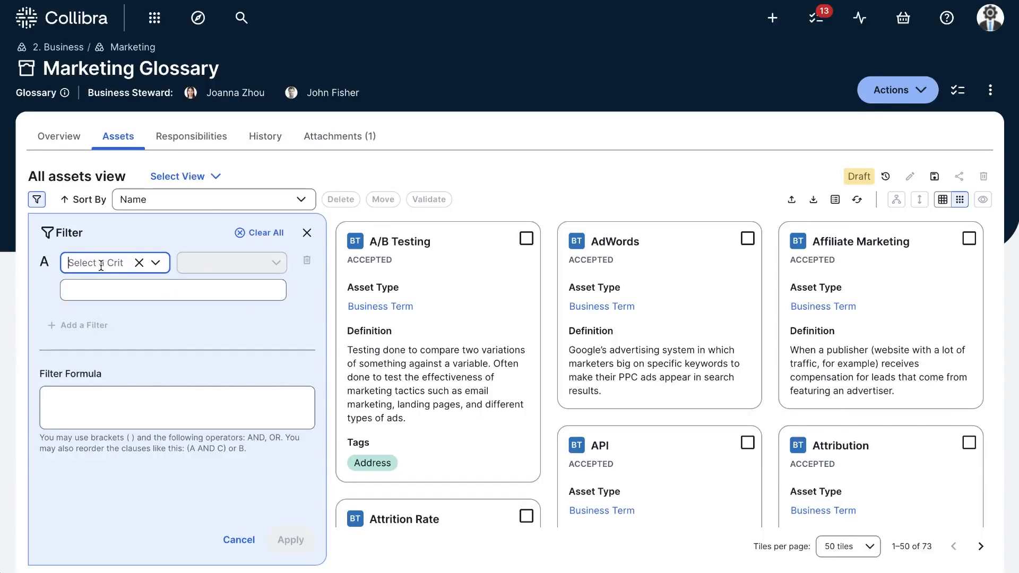
type("sta")
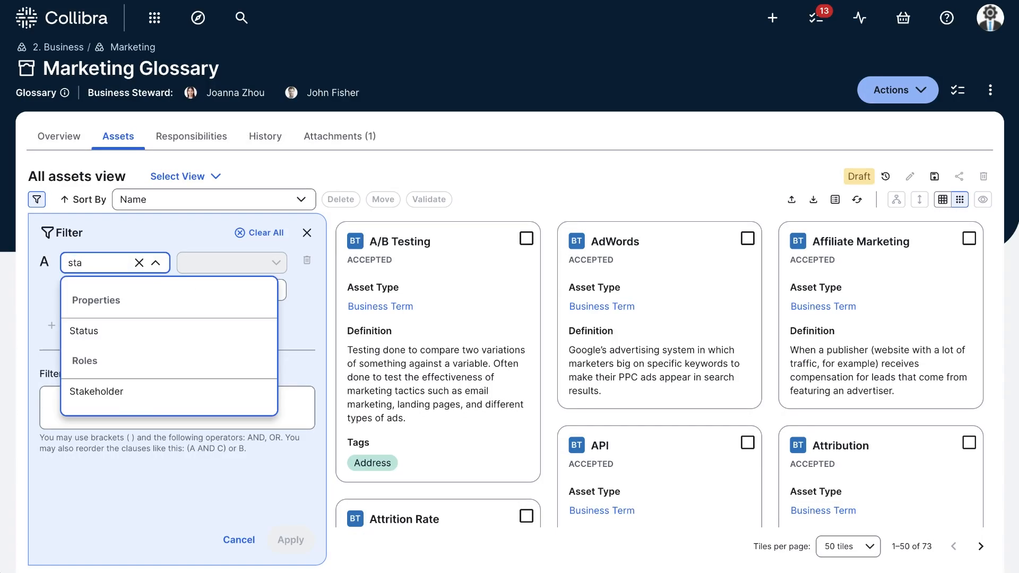
left_click(84, 331)
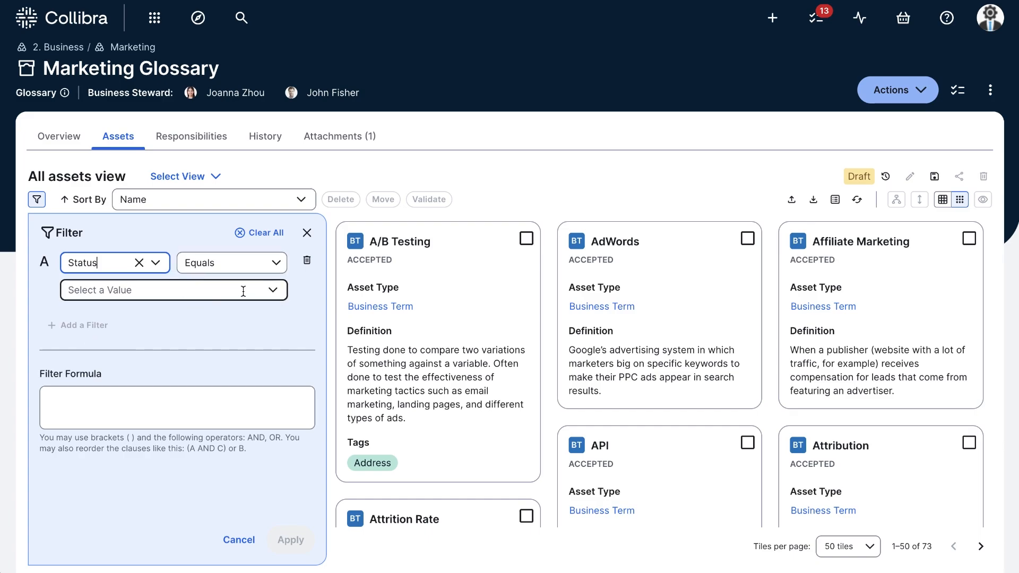
left_click(172, 290)
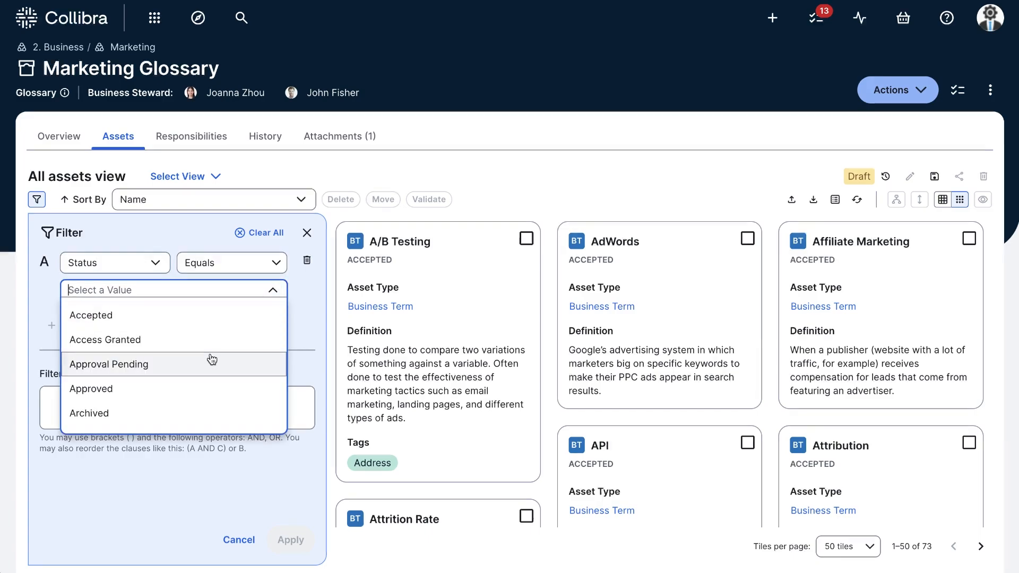
scroll("down", 3)
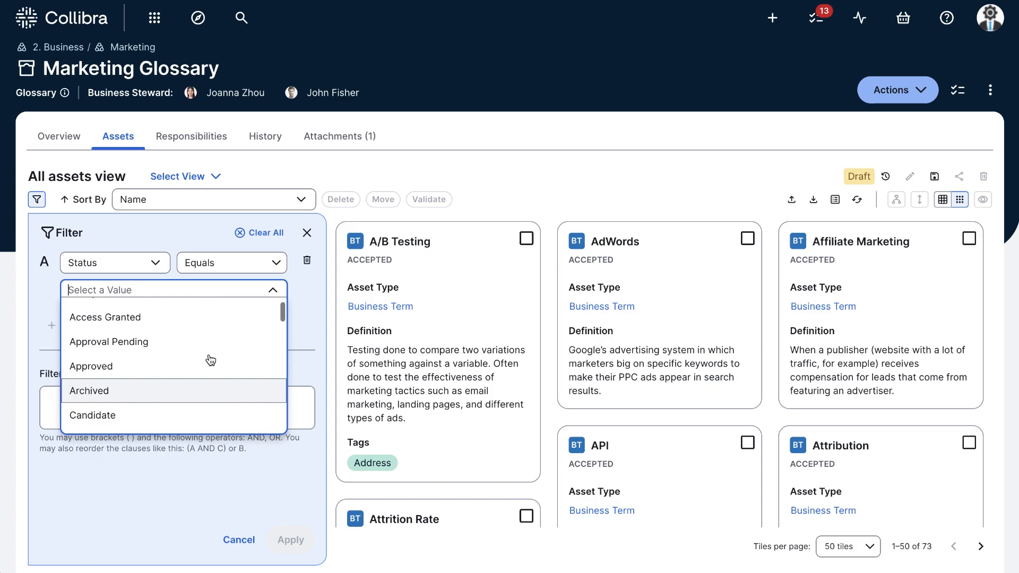
left_click(91, 315)
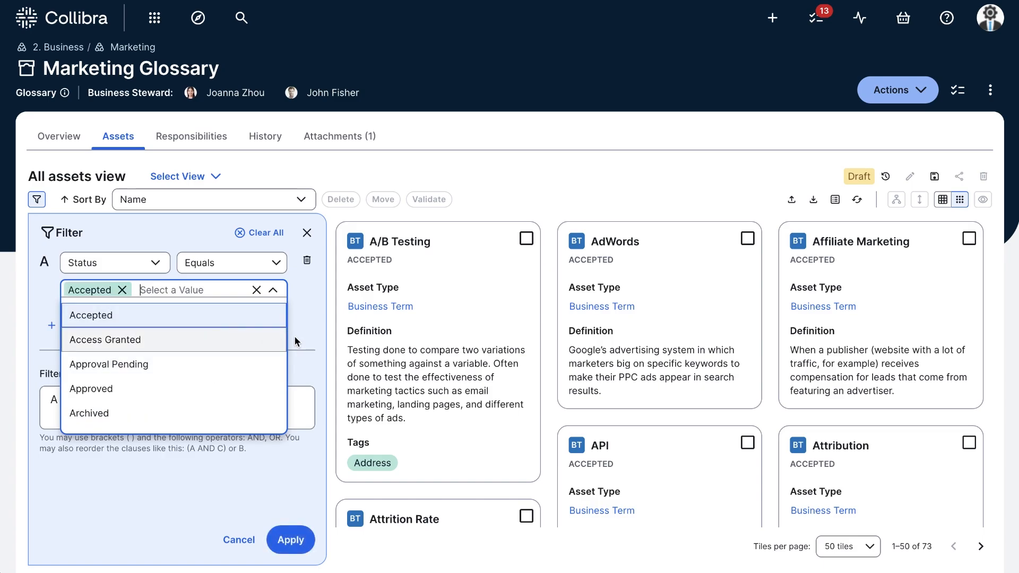
left_click(291, 540)
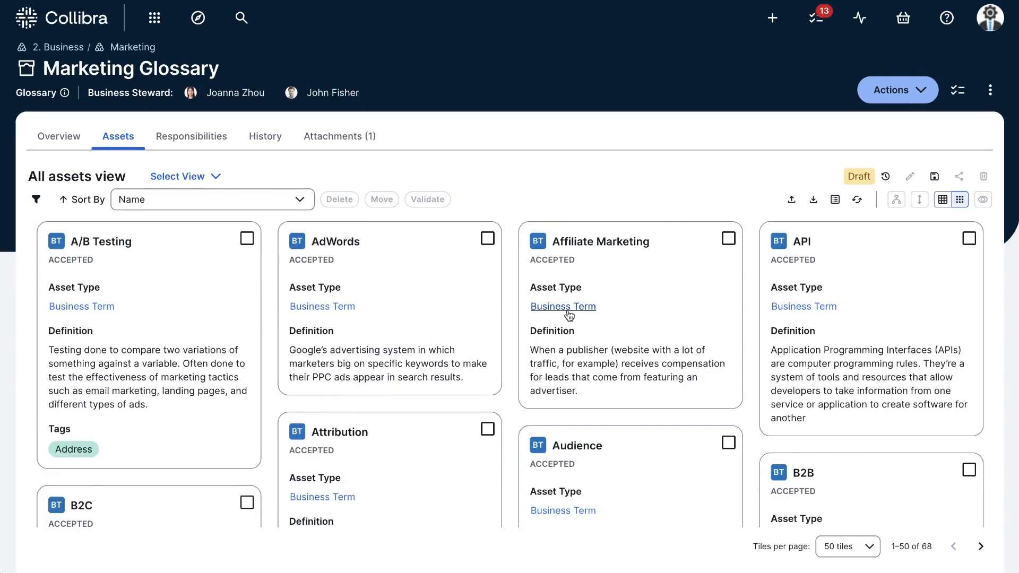
mouse_move(902, 215)
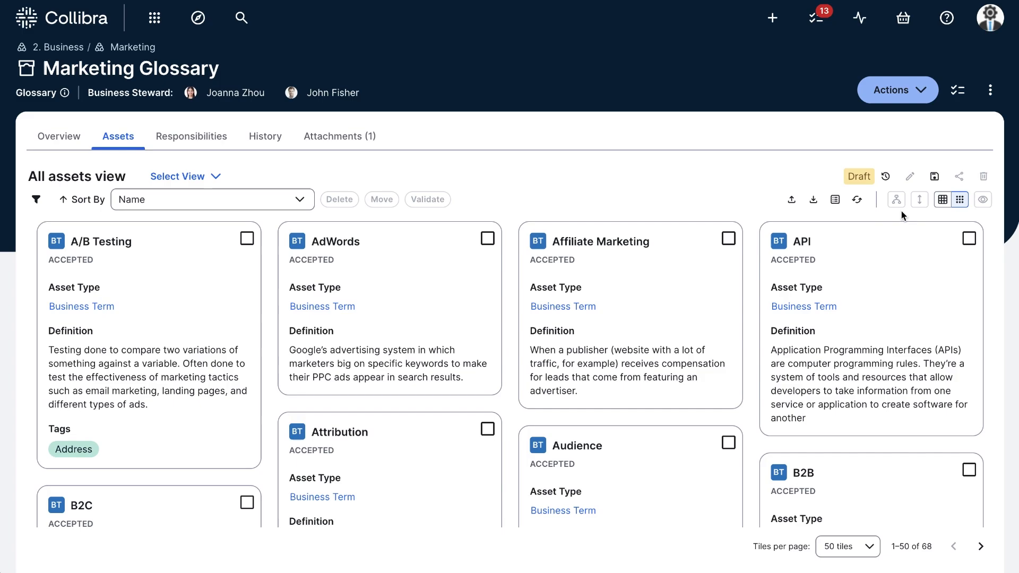
mouse_move(934, 176)
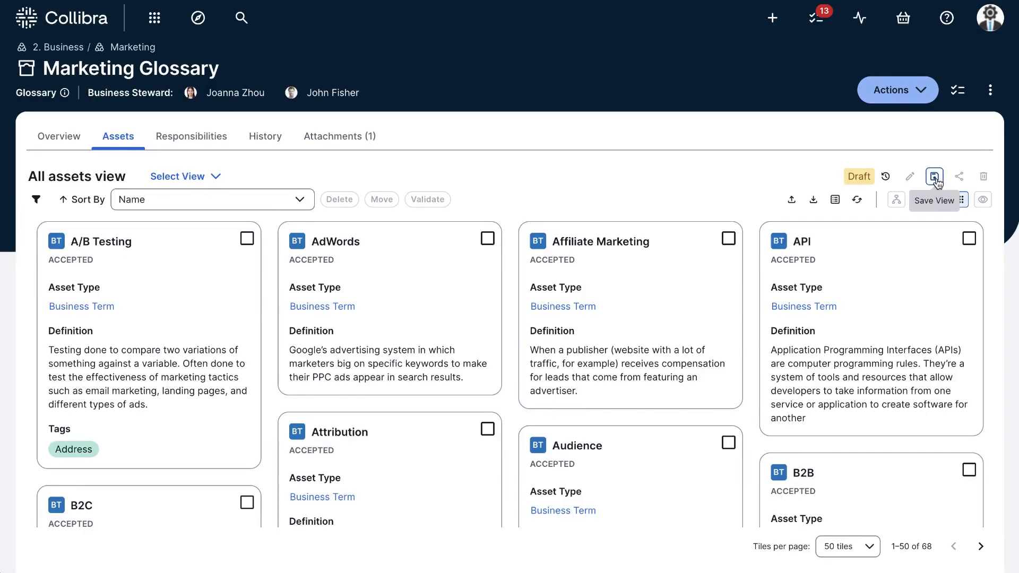
- Bring up the Save / Create a copy options for the 68-term filtered view
left_click(934, 176)
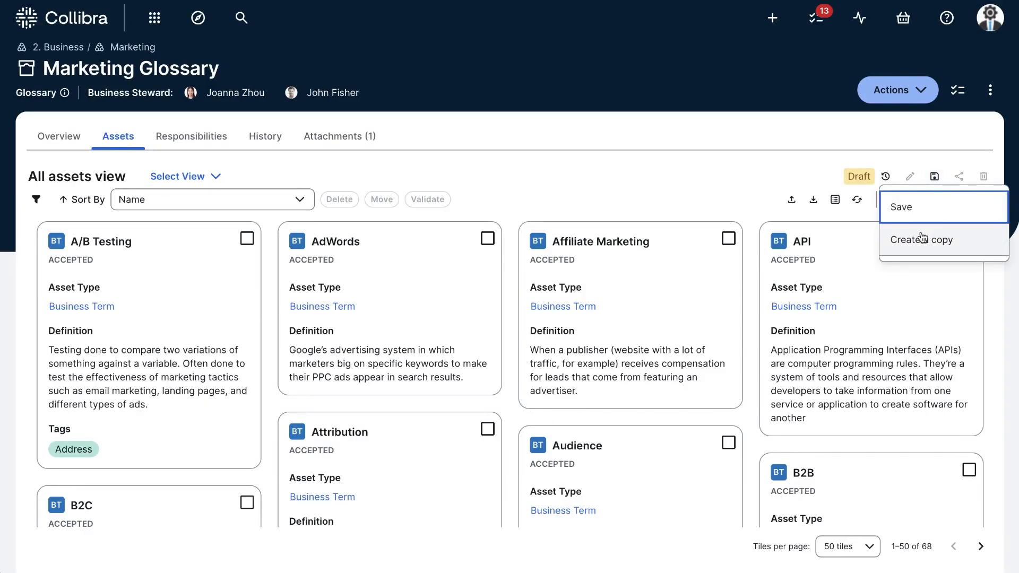
- Create a copy named 'Glossary Overview - Accepted' with description 'Accepted assets'
left_click(921, 239)
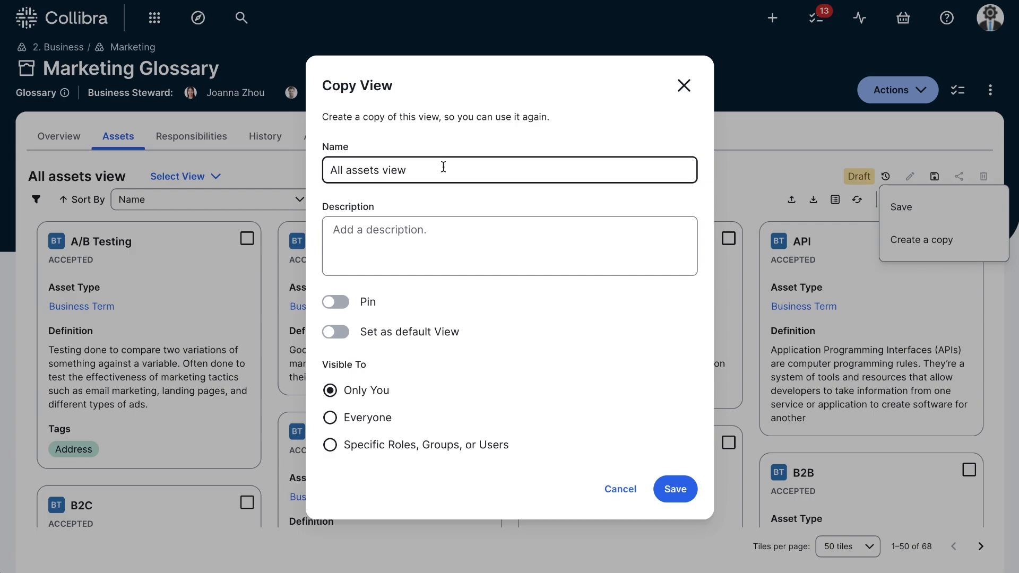
type("Glossary Over")
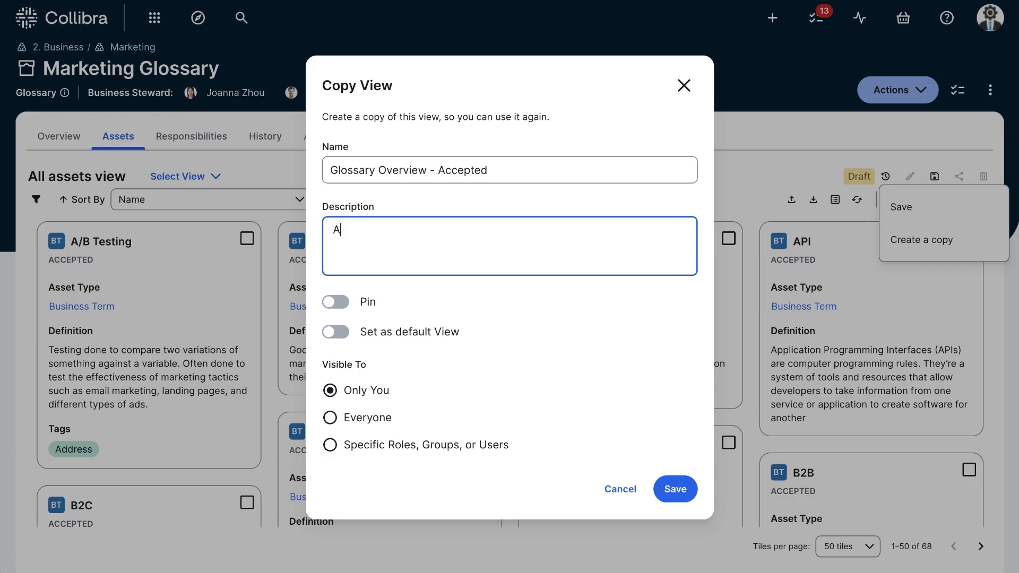
type("ccepted assets")
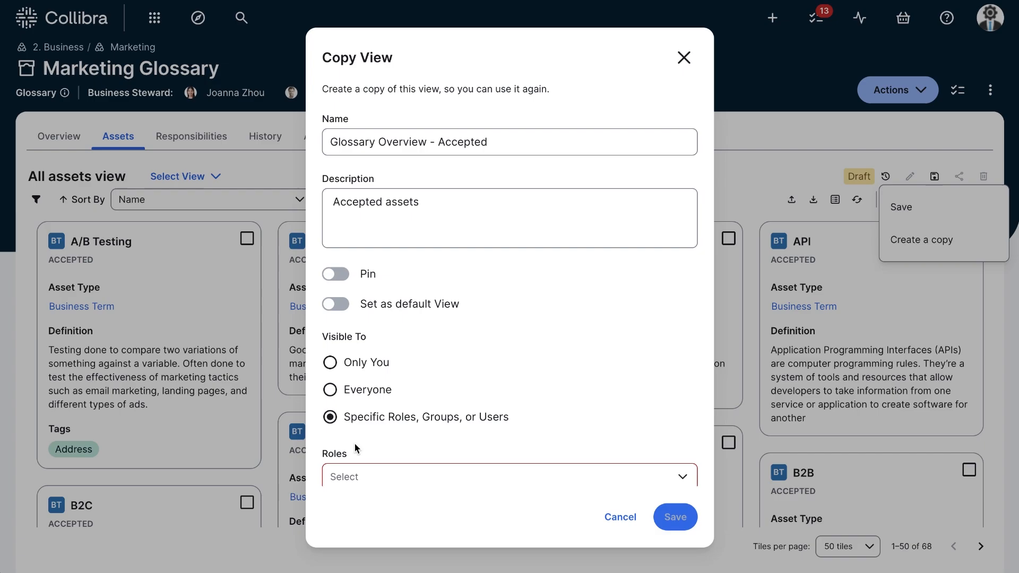
- Make the view visible to everyone, set it as default and pinned, and save
left_click(509, 477)
type("ste")
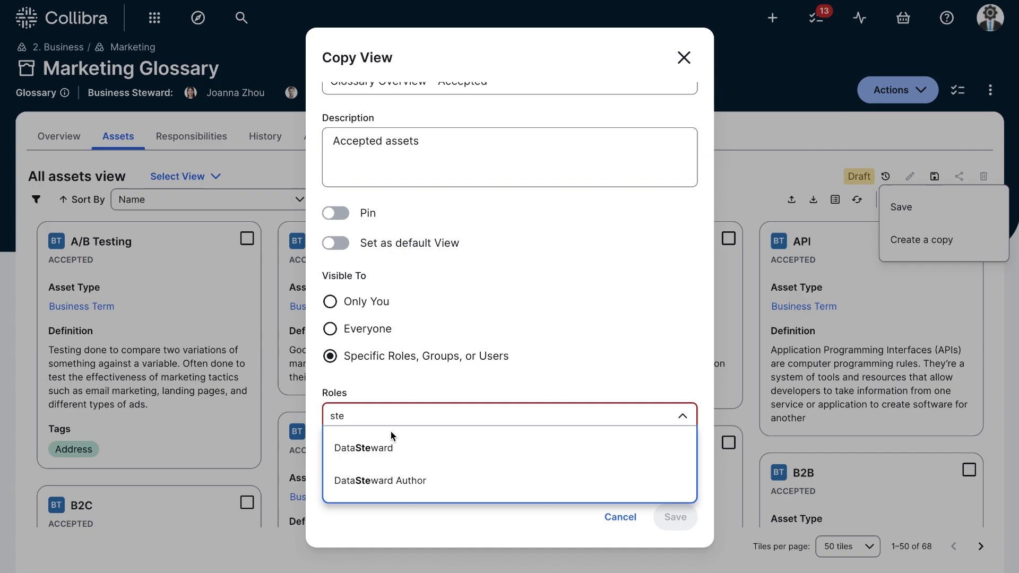
left_click(362, 446)
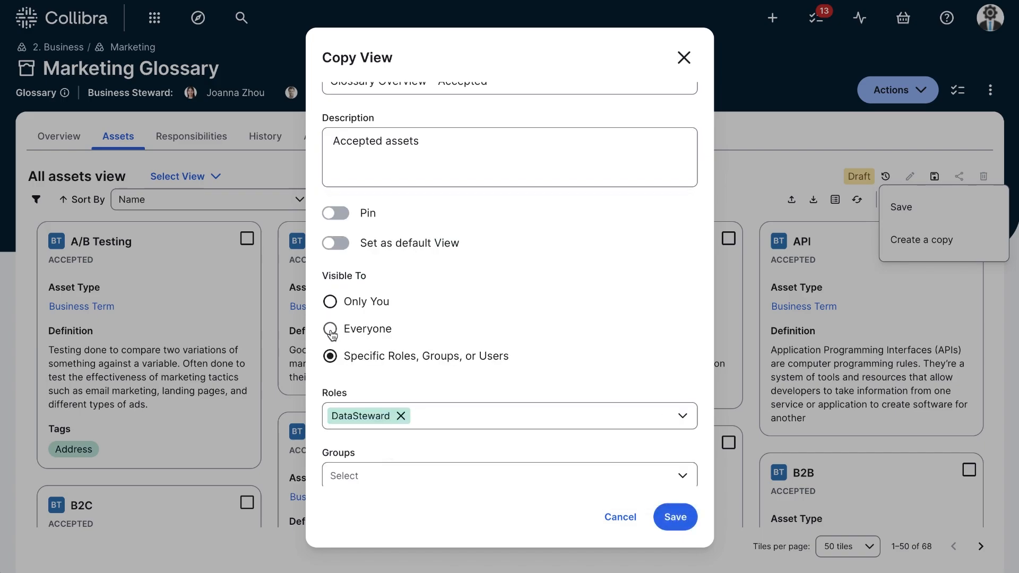
left_click(330, 328)
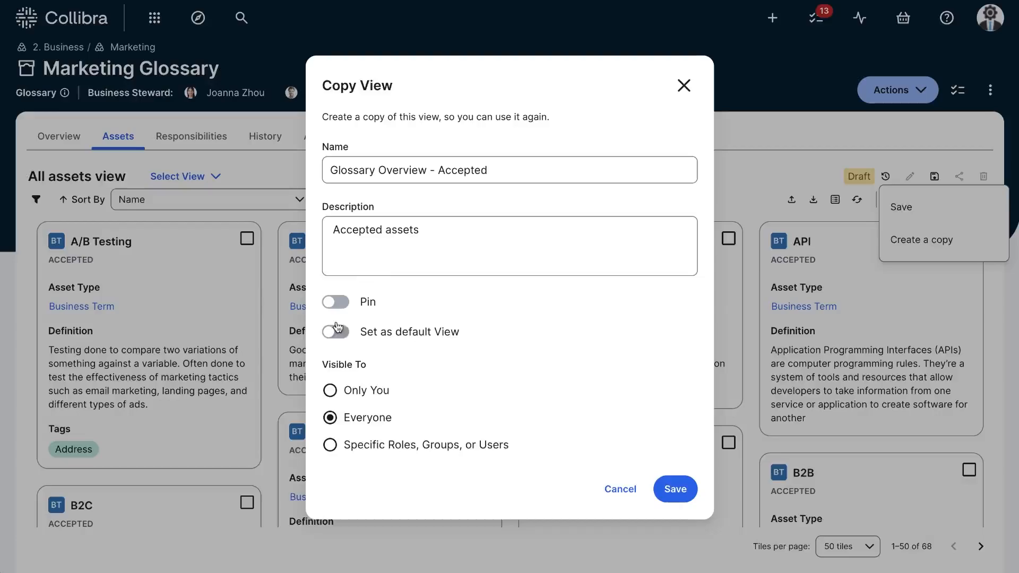
left_click(335, 331)
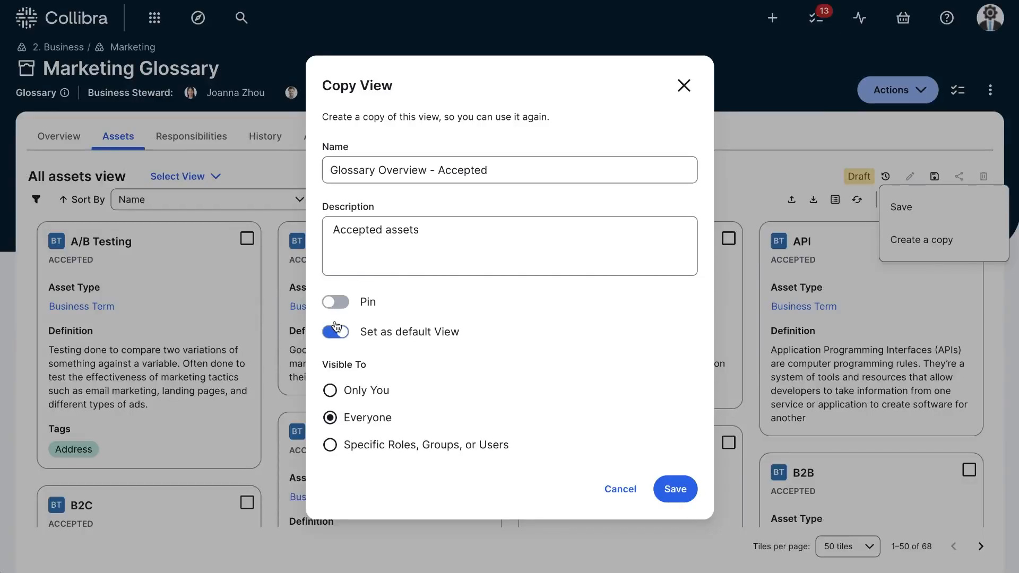
left_click(335, 302)
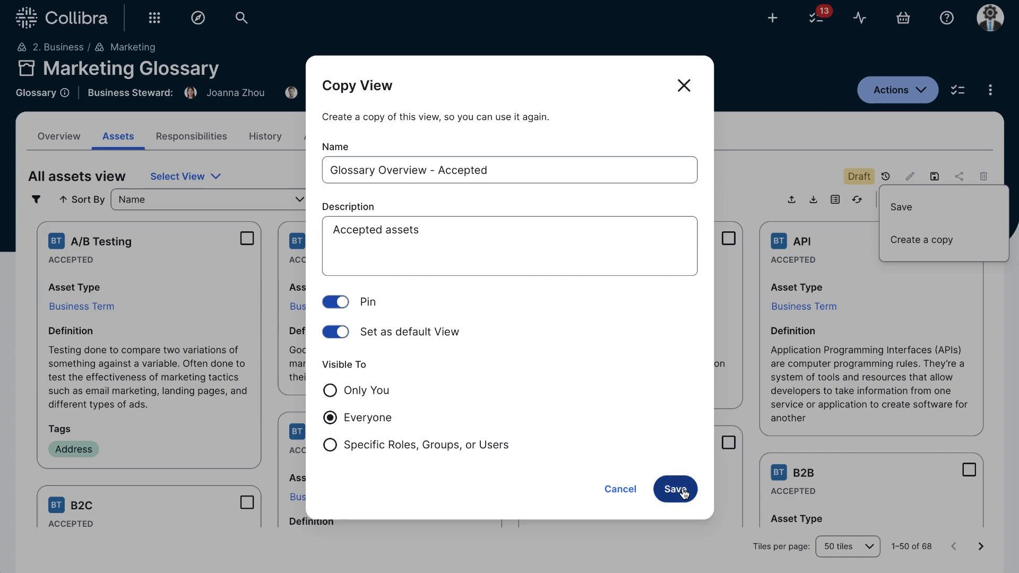
left_click(674, 489)
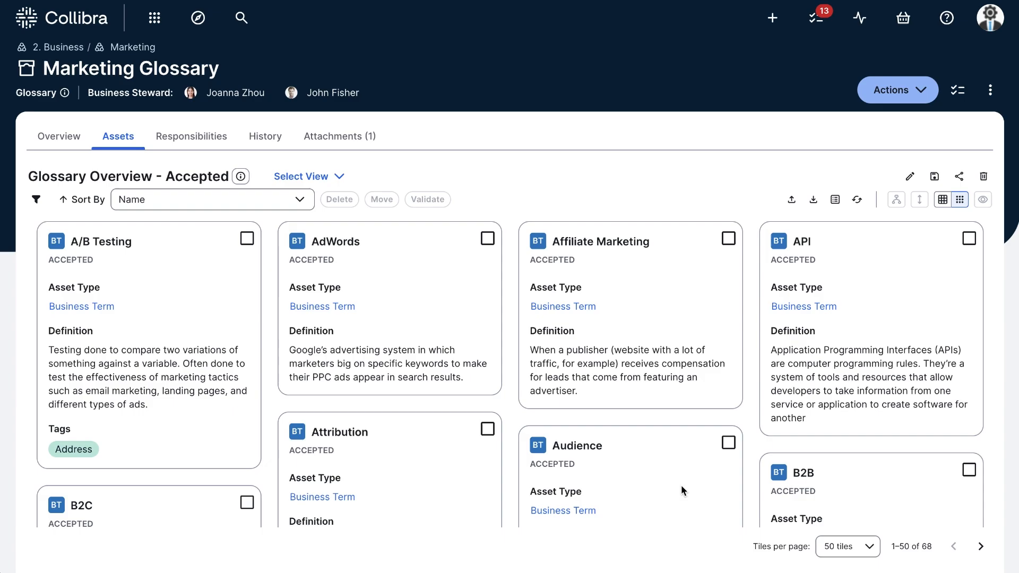
mouse_move(647, 385)
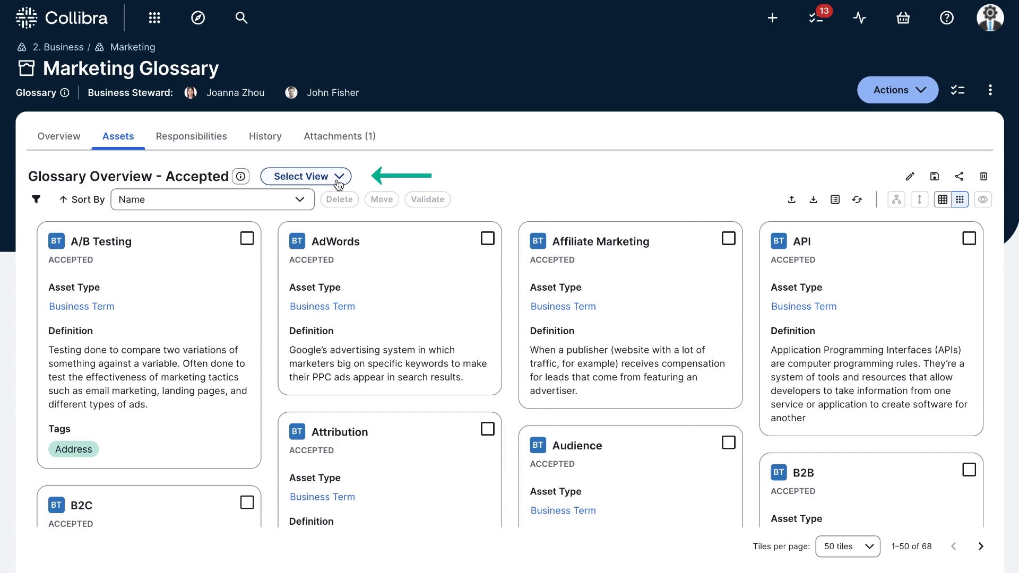
left_click(305, 176)
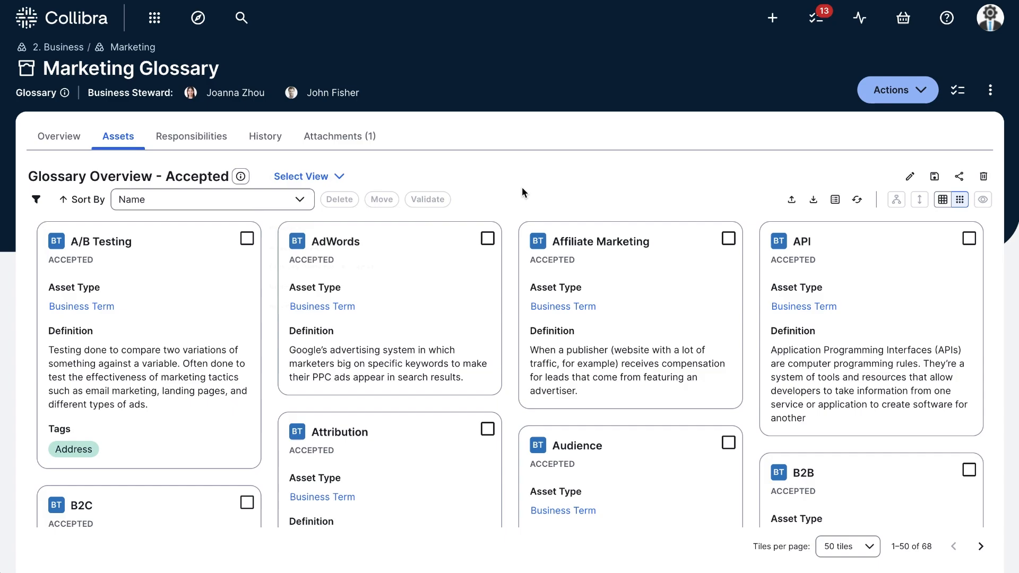
mouse_move(918, 218)
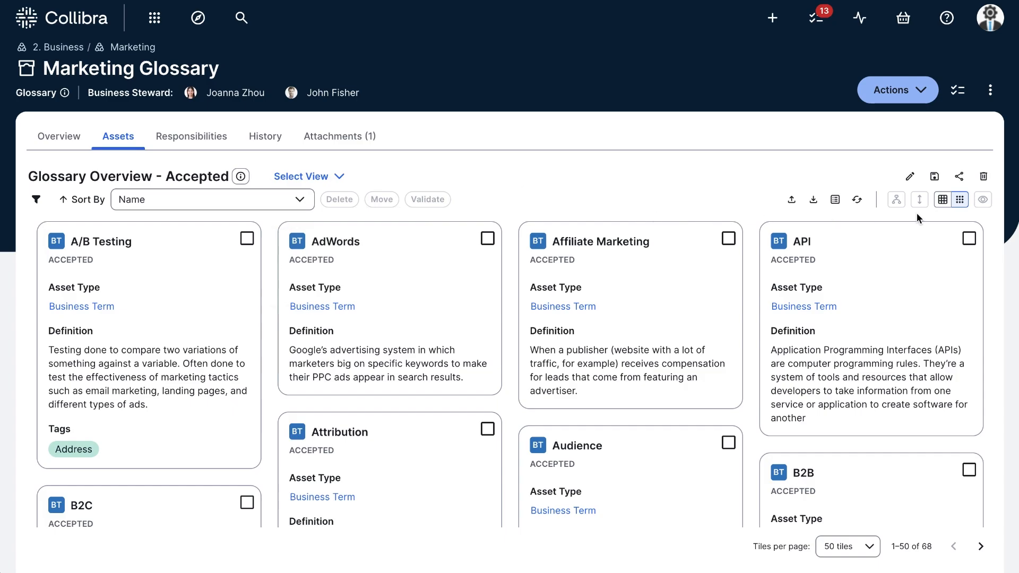
mouse_move(813, 199)
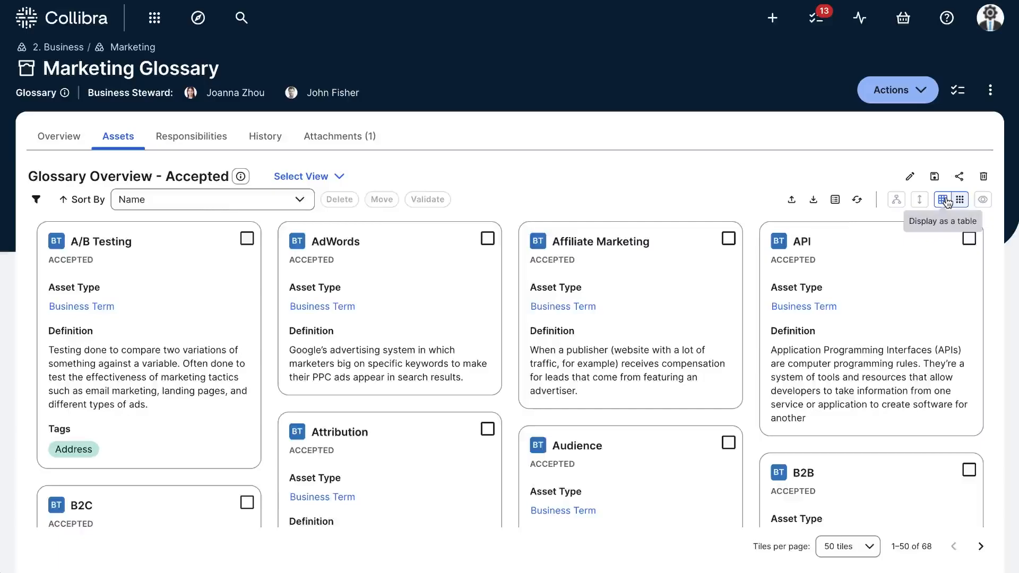
- Show the accepted assets as a table and open its Name/Status/Asset Type/Definition/Tags field list
left_click(946, 199)
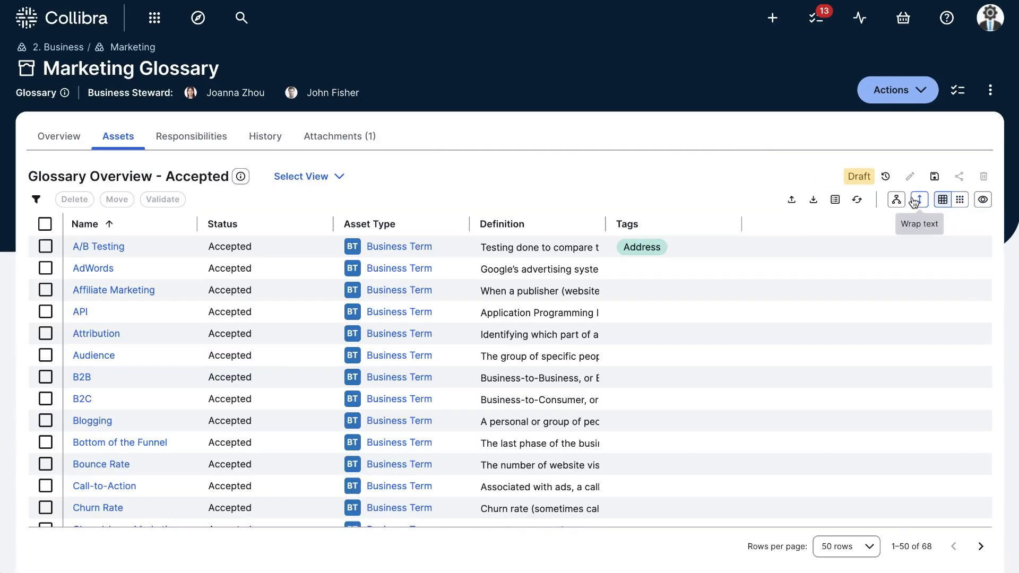
mouse_move(895, 199)
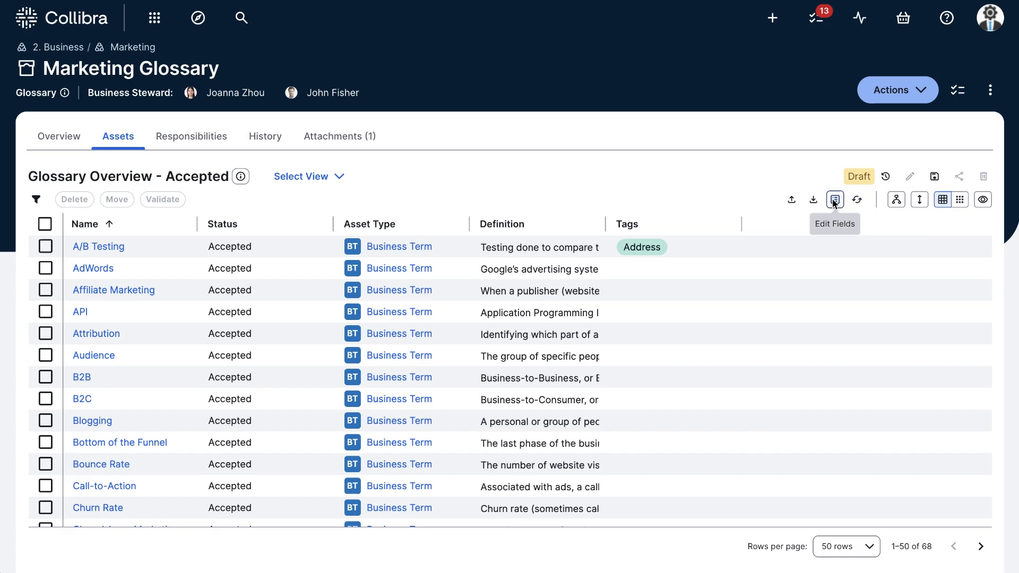
left_click(834, 199)
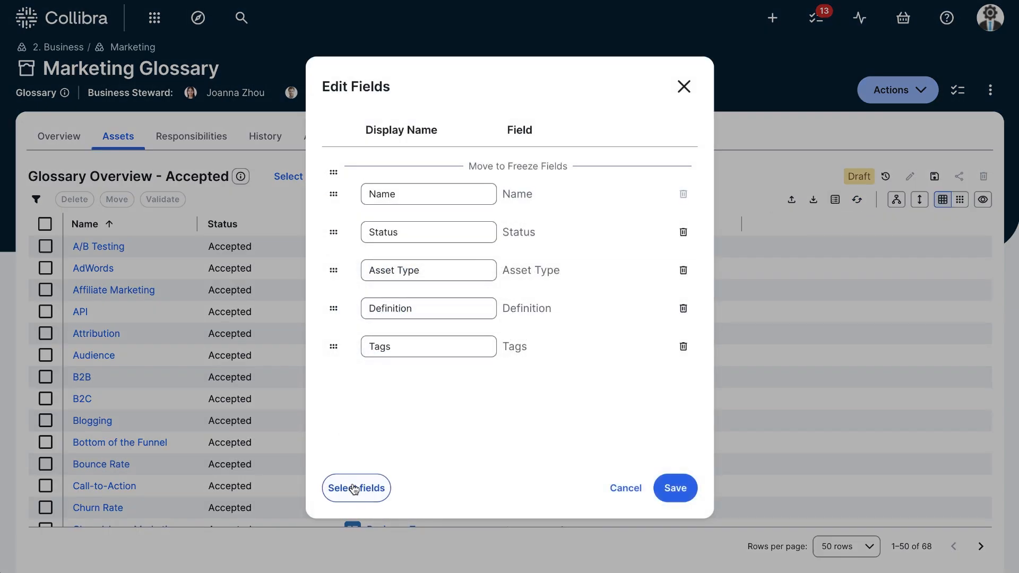